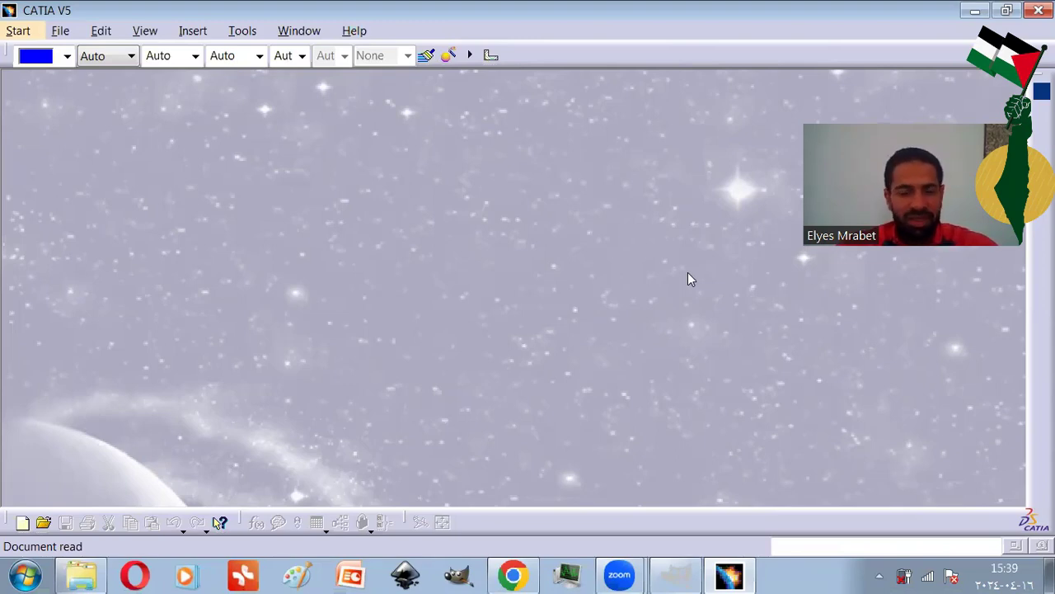
Run the camera screenshot macro from Tools > Macro > Macros.
{"action": "left_click", "coordinate": [80, 575]}
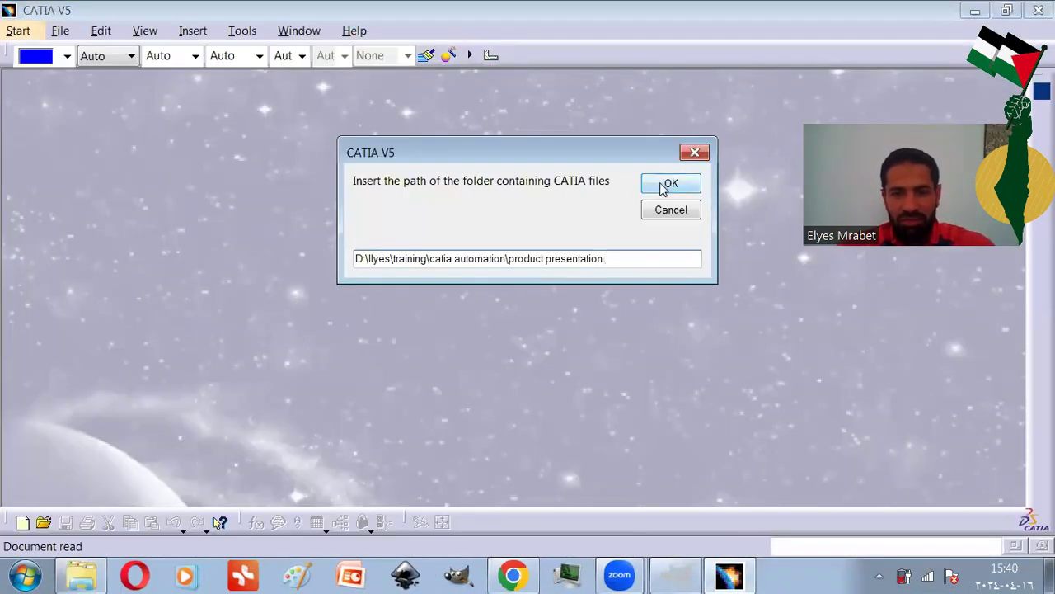
Confirm the product presentation folder and request 2 pictures per CATIA file.
{"action": "left_click", "coordinate": [671, 183]}
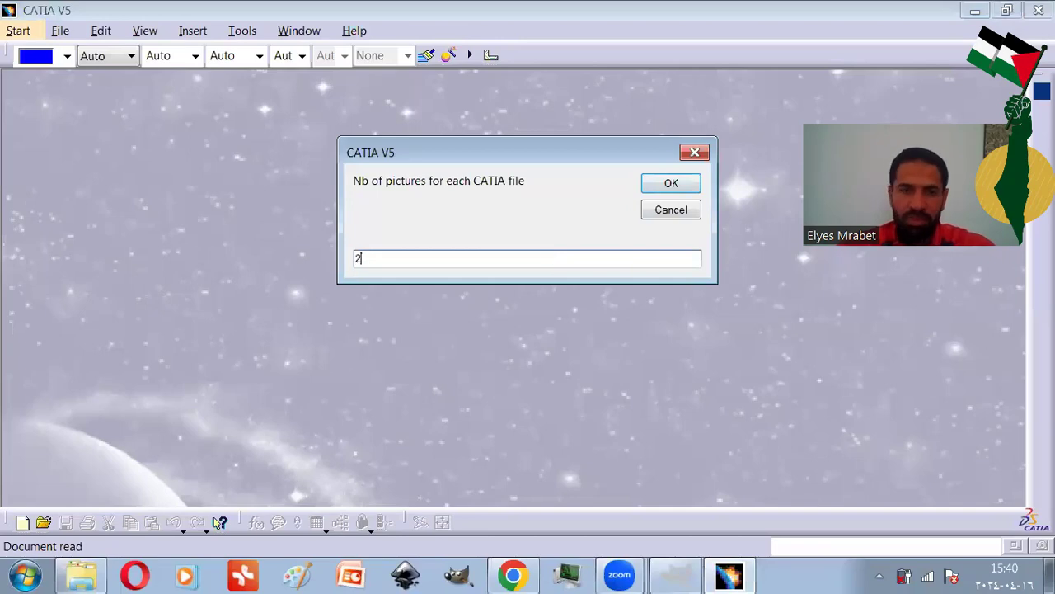
{"action": "left_click", "coordinate": [670, 182]}
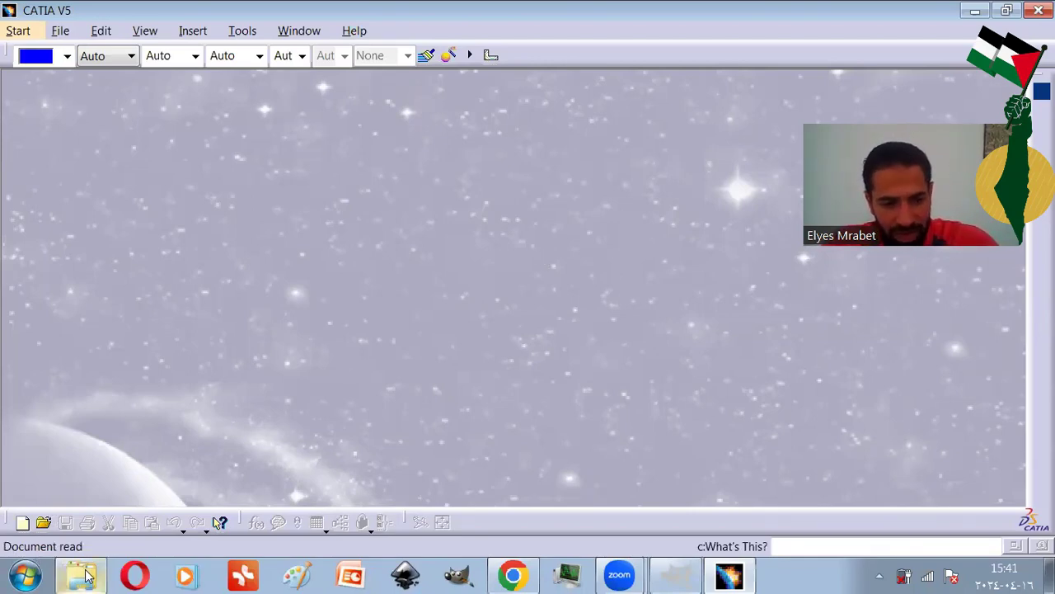
Browse the Pictures folder thumbnails showing two JPEG captures per CATIA file.
{"action": "left_click", "coordinate": [81, 575]}
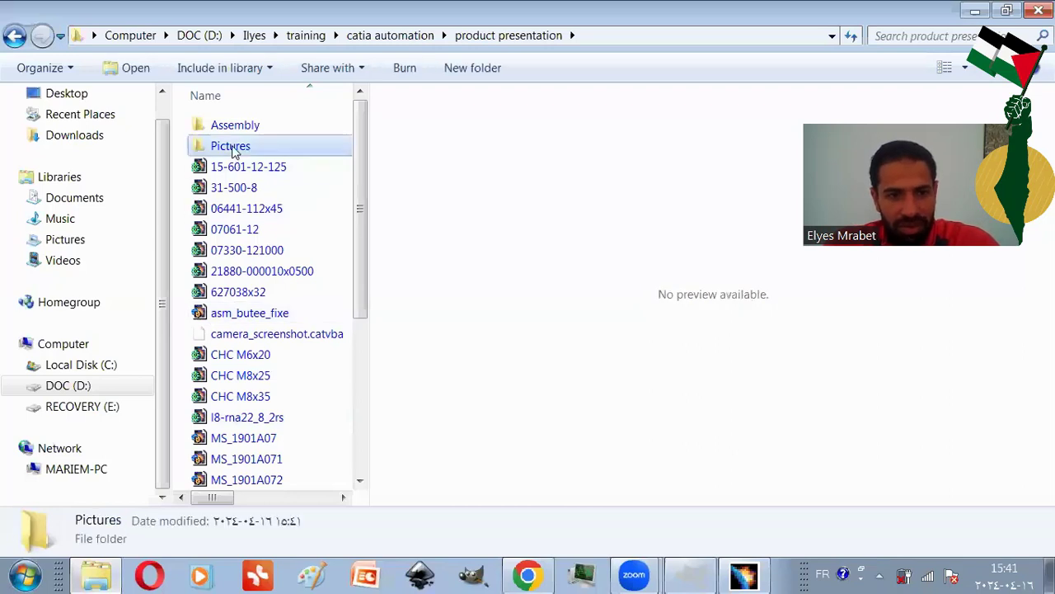
{"action": "double_click", "coordinate": [230, 145]}
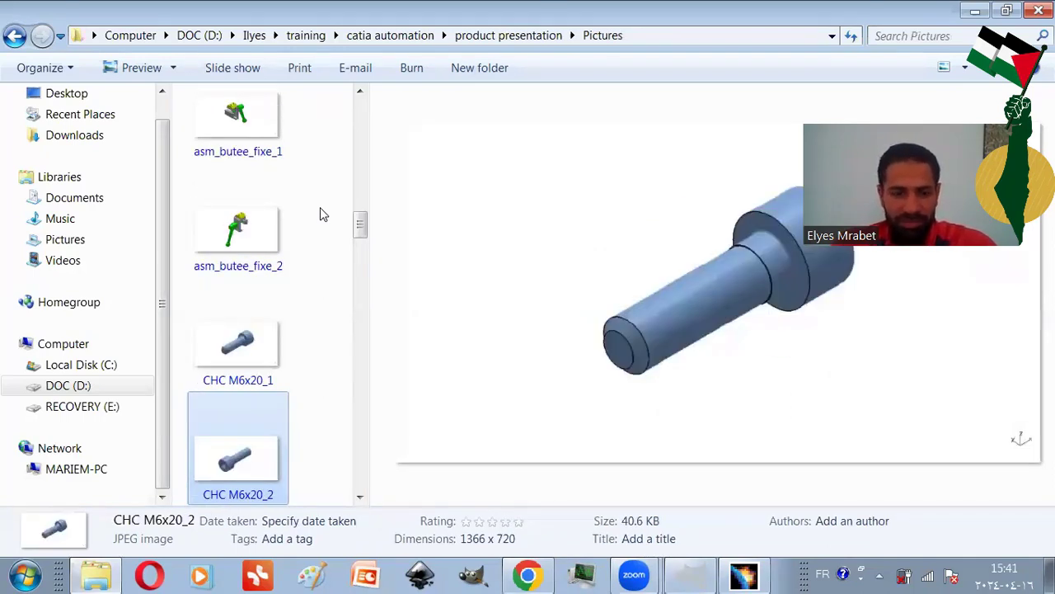
{"action": "scroll", "scroll_direction": "down", "scroll_amount": 3}
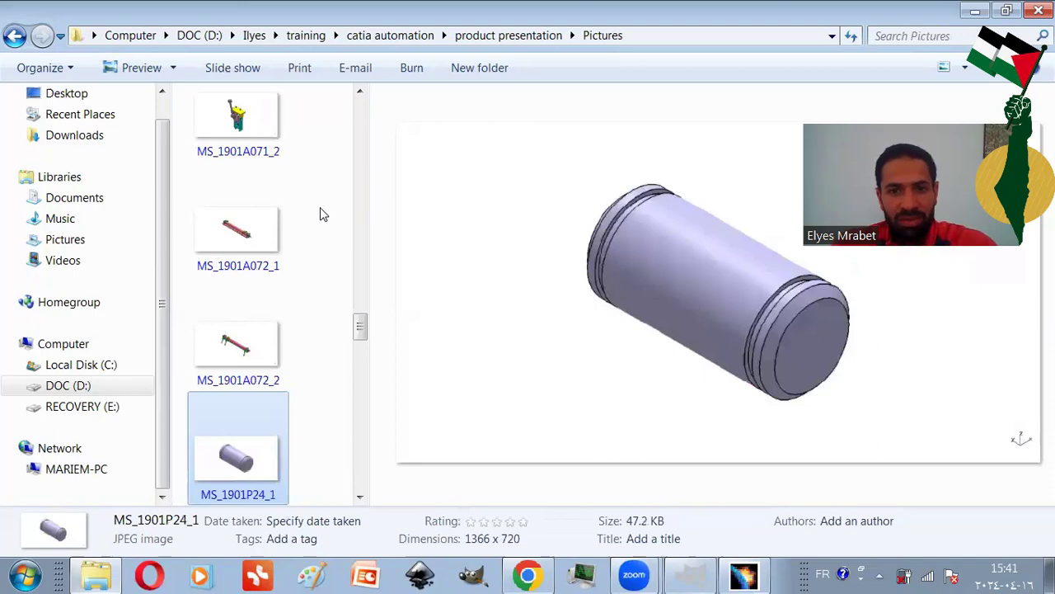
{"action": "scroll", "scroll_direction": "down", "scroll_amount": 3}
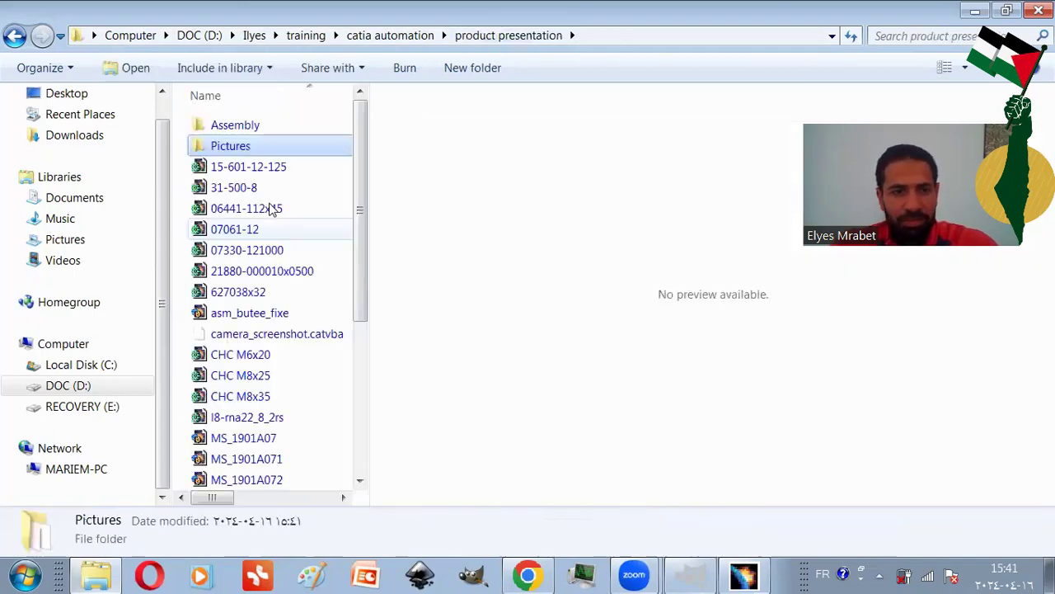
Open the Assembly folder and return to CATIA's macro folder prompt.
{"action": "double_click", "coordinate": [234, 125]}
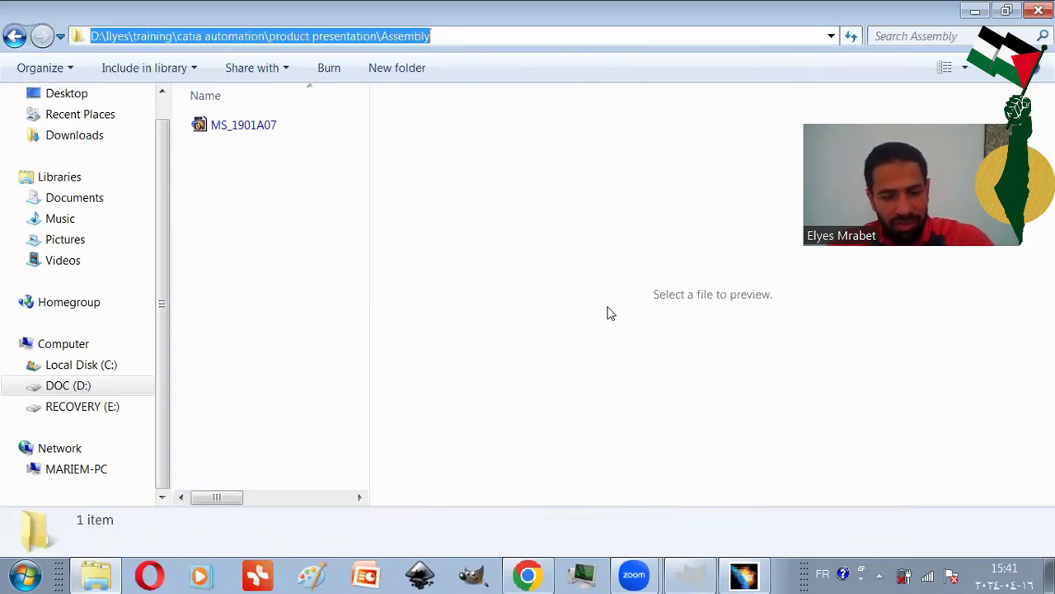
{"action": "left_click", "coordinate": [729, 574]}
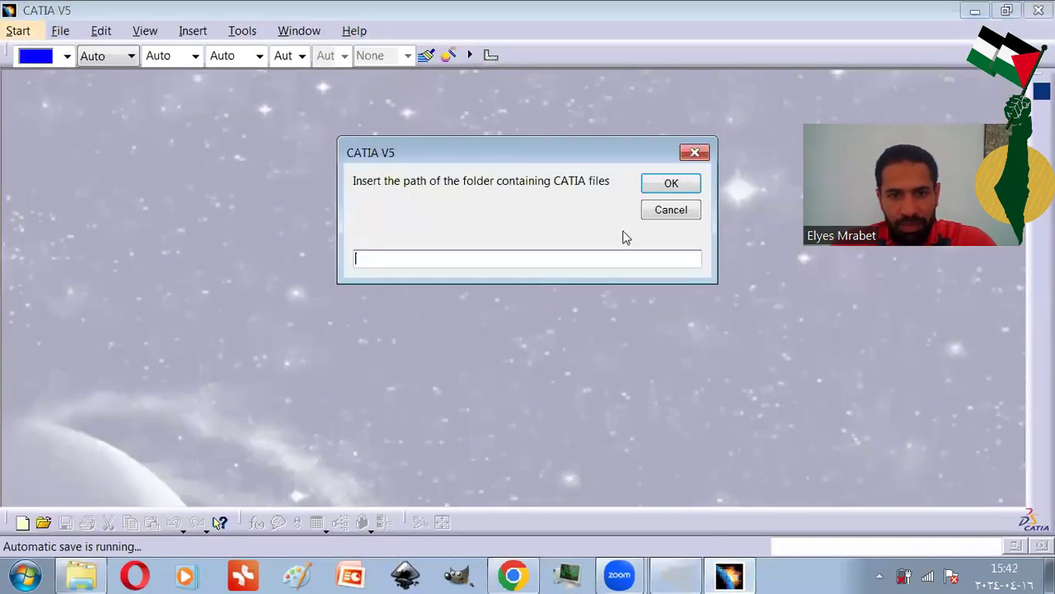
Run the macro on the Assembly folder with 2 pictures and check its Pictures folder.
{"action": "left_click", "coordinate": [671, 182]}
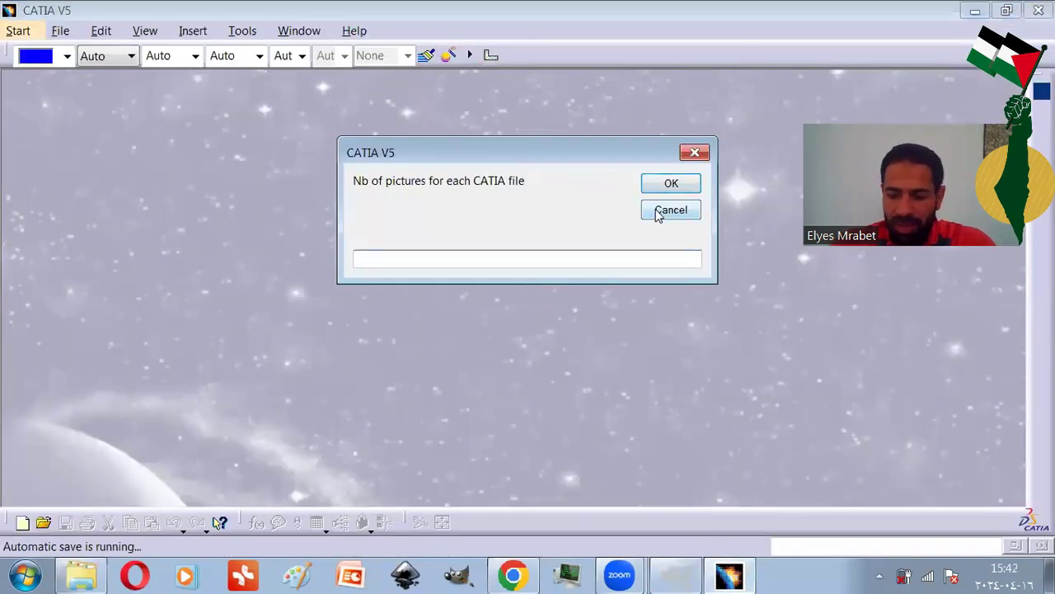
{"action": "type", "text": "2"}
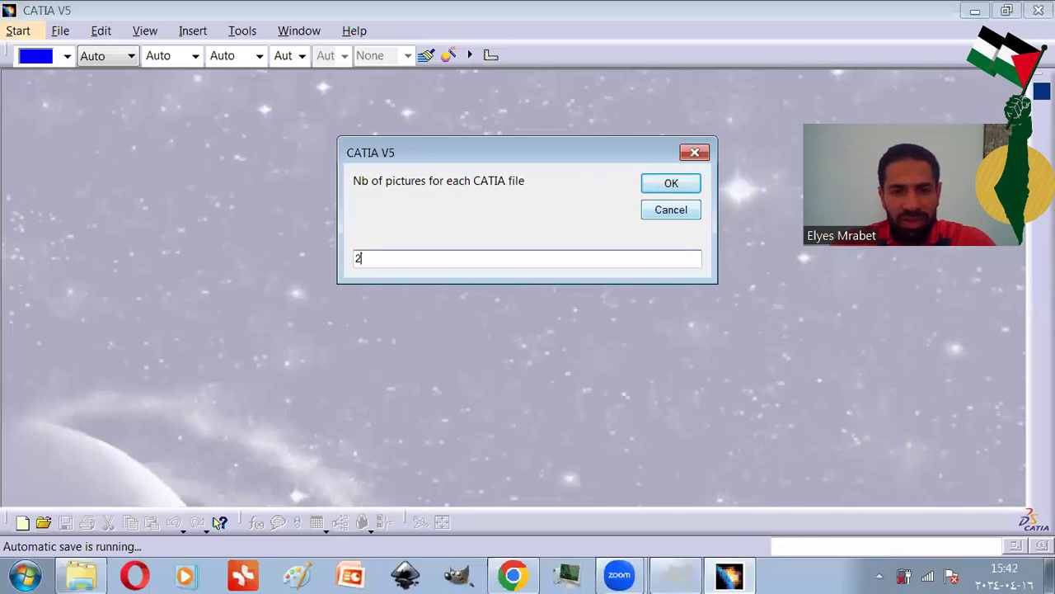
{"action": "left_click", "coordinate": [670, 182]}
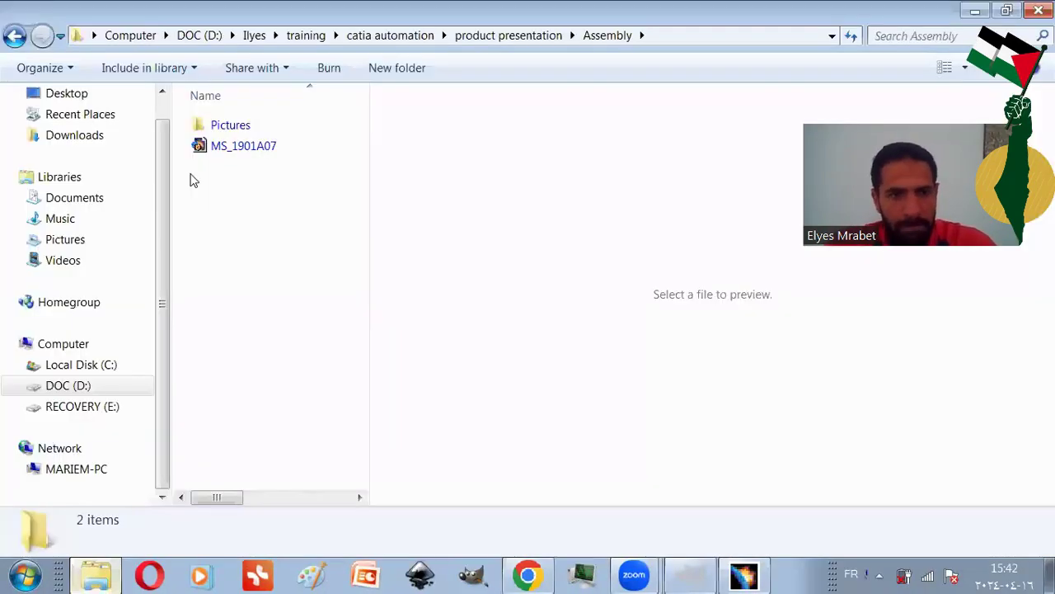
{"action": "double_click", "coordinate": [230, 124]}
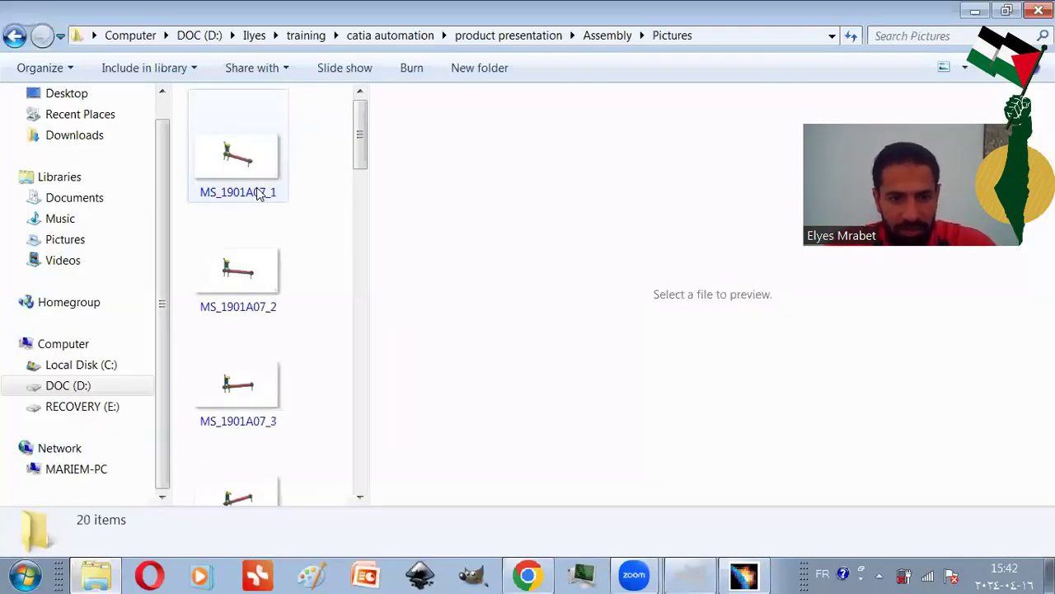
{"action": "scroll", "scroll_direction": "down", "scroll_amount": 3}
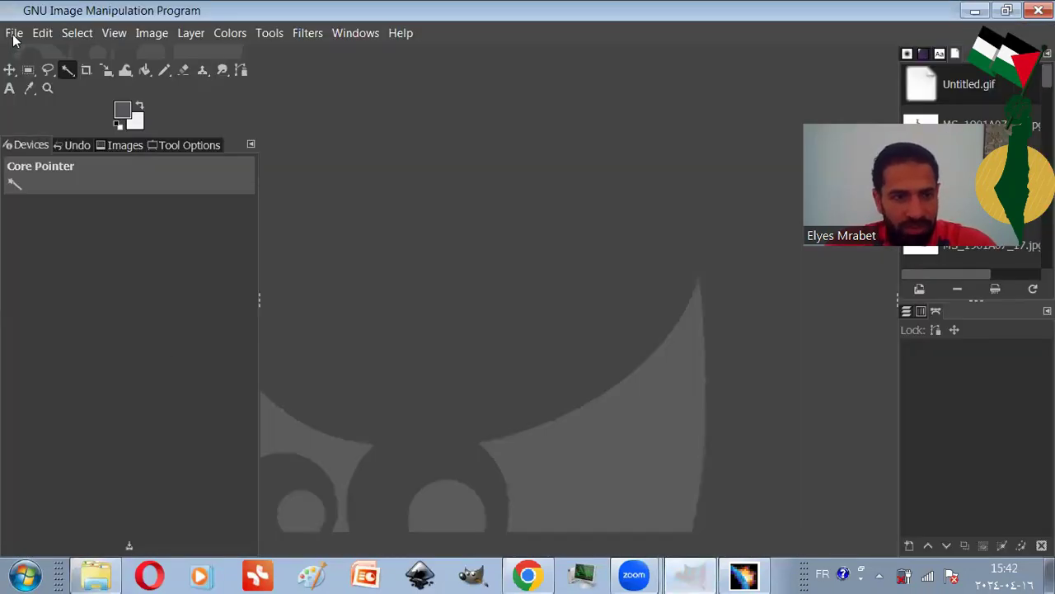
Open all twenty MS_1901A07 JPG captures as layers of one image.
{"action": "left_click", "coordinate": [14, 33]}
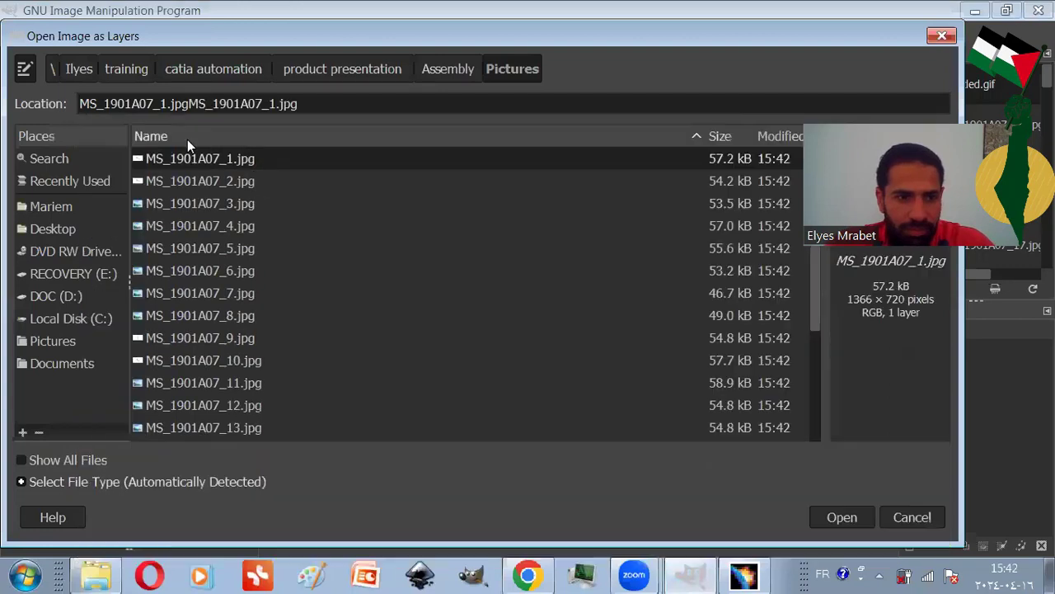
{"action": "left_click", "coordinate": [200, 158]}
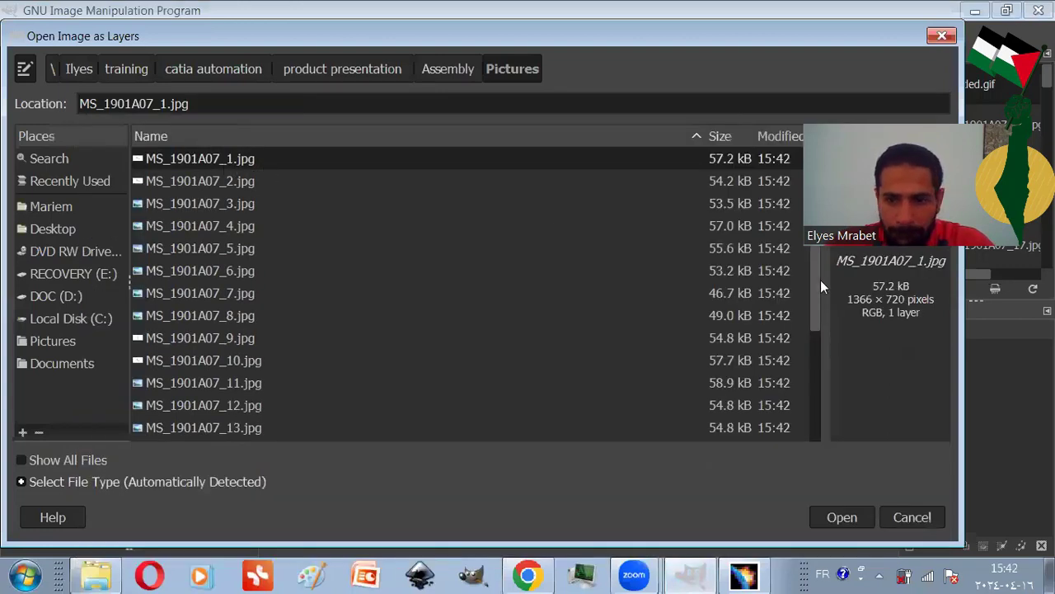
{"action": "scroll", "scroll_direction": "down", "scroll_amount": 3}
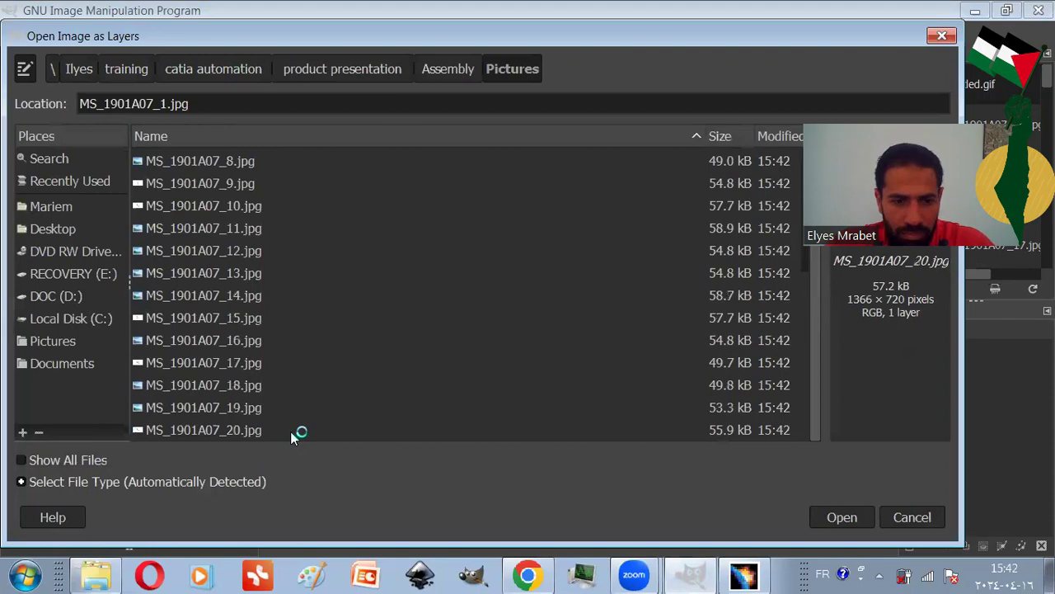
{"action": "left_click", "coordinate": [842, 517]}
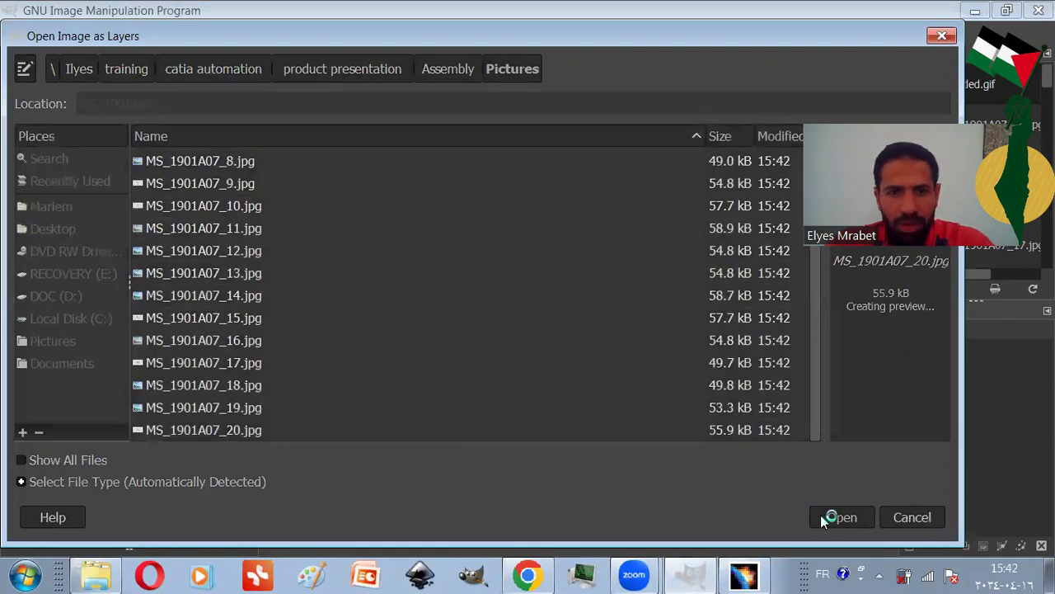
{"action": "left_click", "coordinate": [840, 517]}
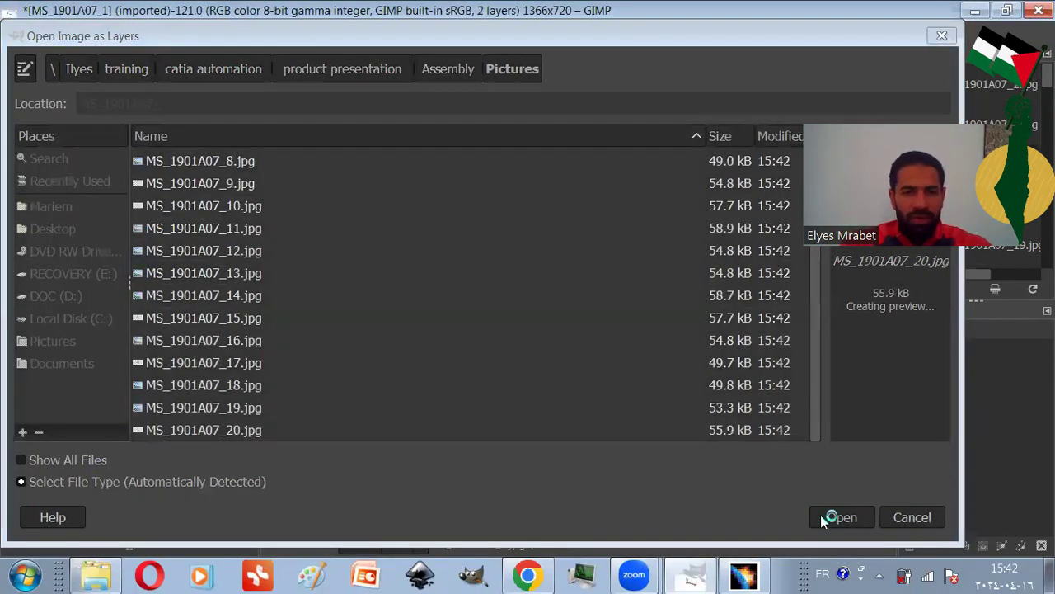
{"action": "left_click", "coordinate": [841, 517]}
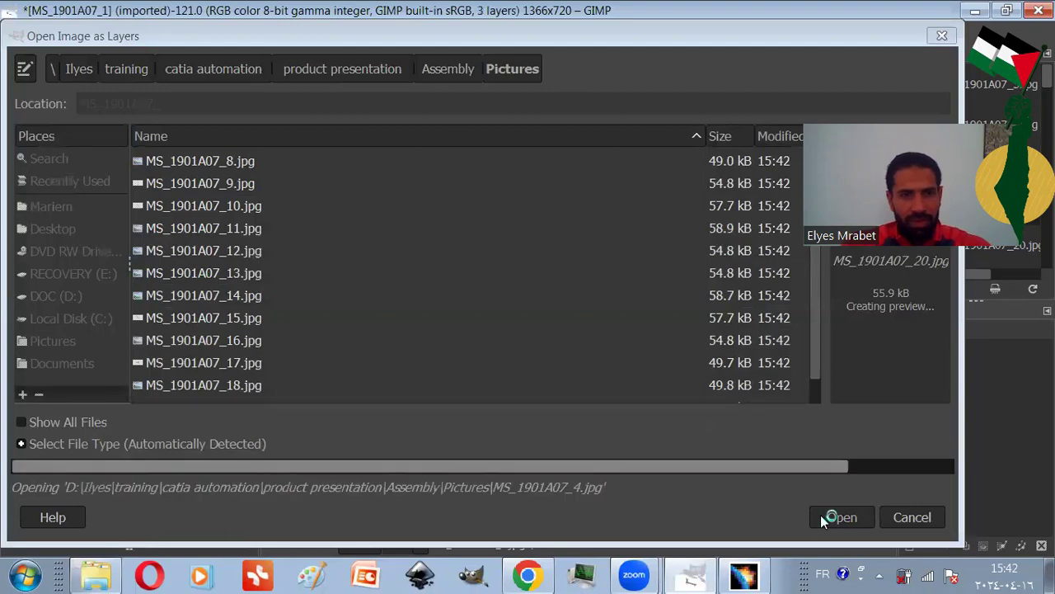
{"action": "left_click", "coordinate": [840, 517]}
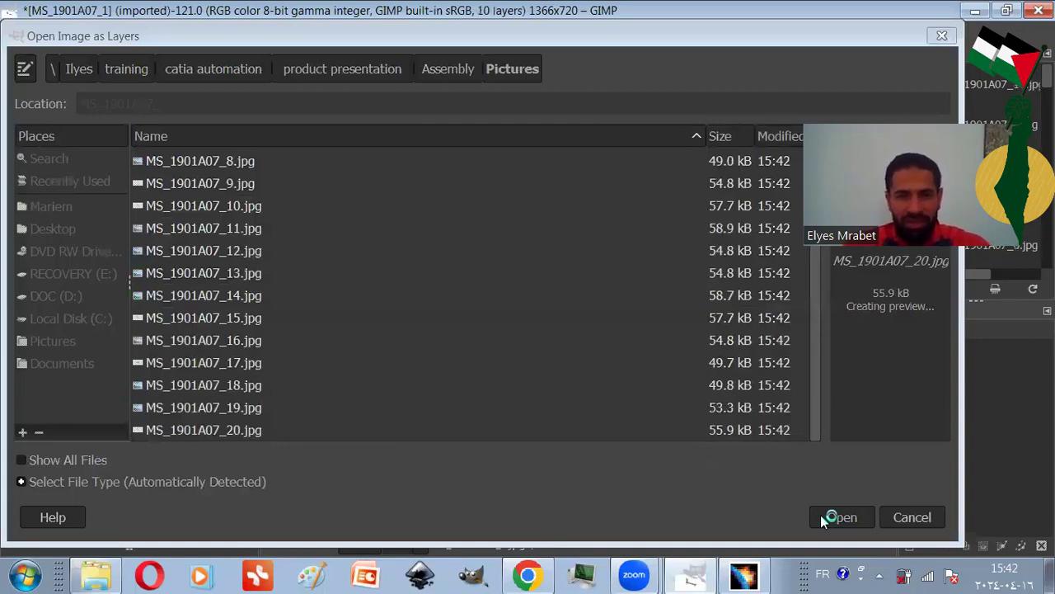
{"action": "left_click", "coordinate": [840, 517]}
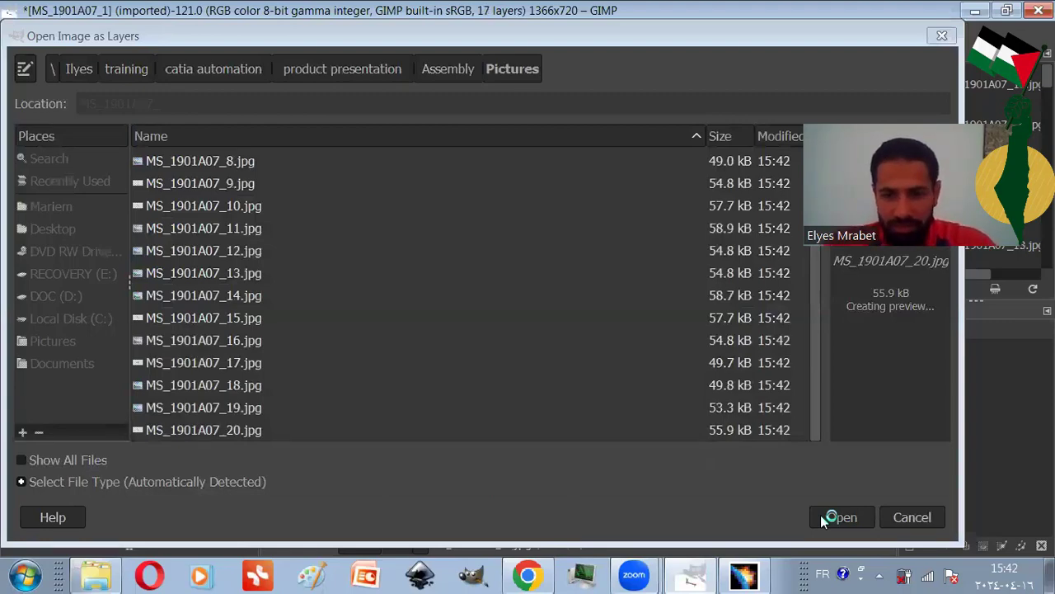
{"action": "left_click", "coordinate": [841, 517]}
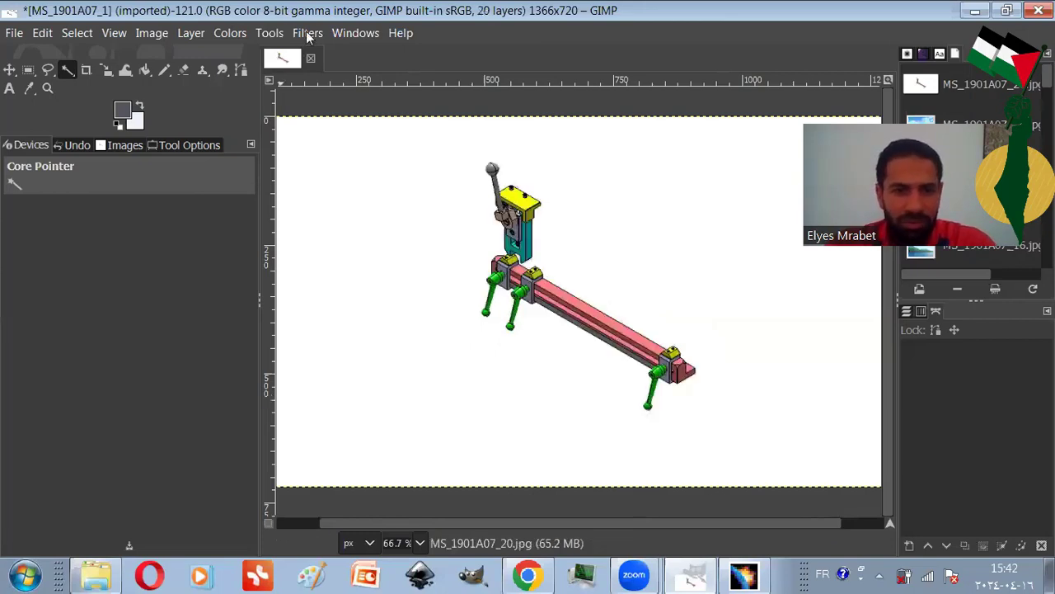
Optimize the layers for GIF animation and begin exporting as Untitled.gif.
{"action": "left_click", "coordinate": [306, 33]}
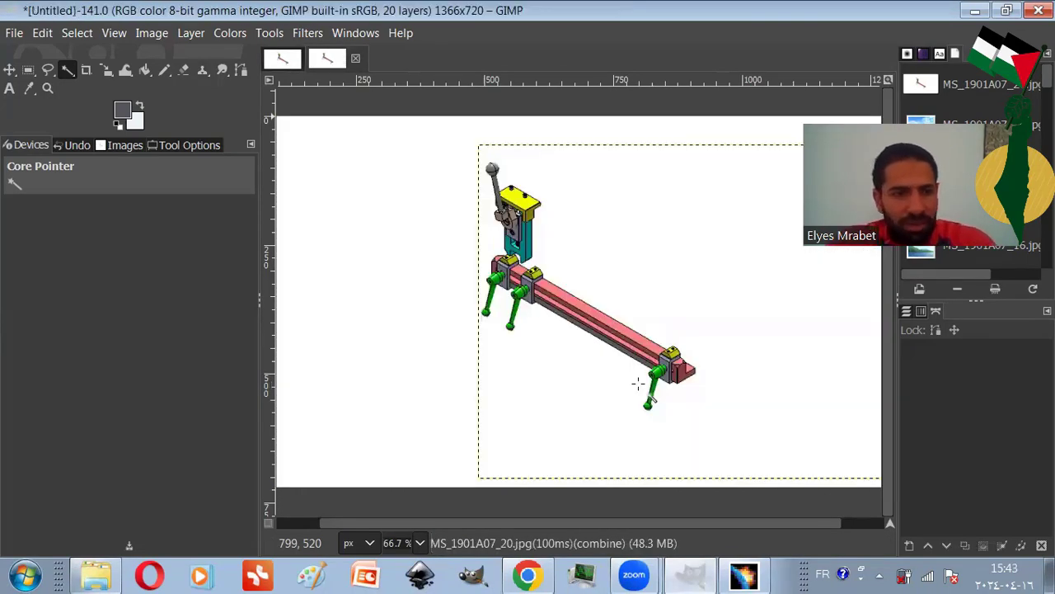
{"action": "left_click", "coordinate": [13, 33]}
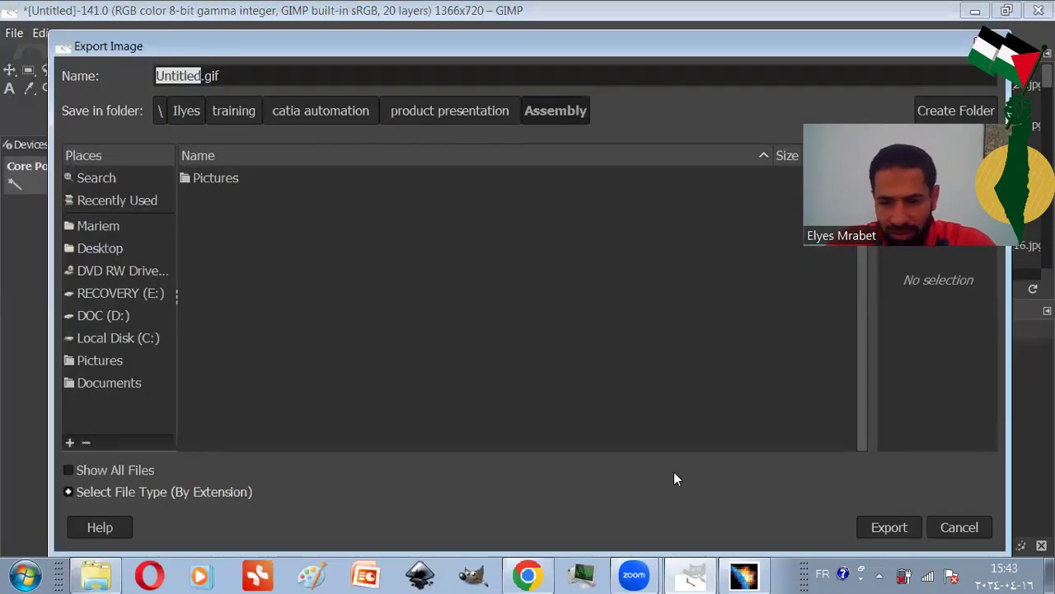
Export Untitled.gif as an animation looping forever with 100 ms frame delay.
{"action": "left_click", "coordinate": [889, 527]}
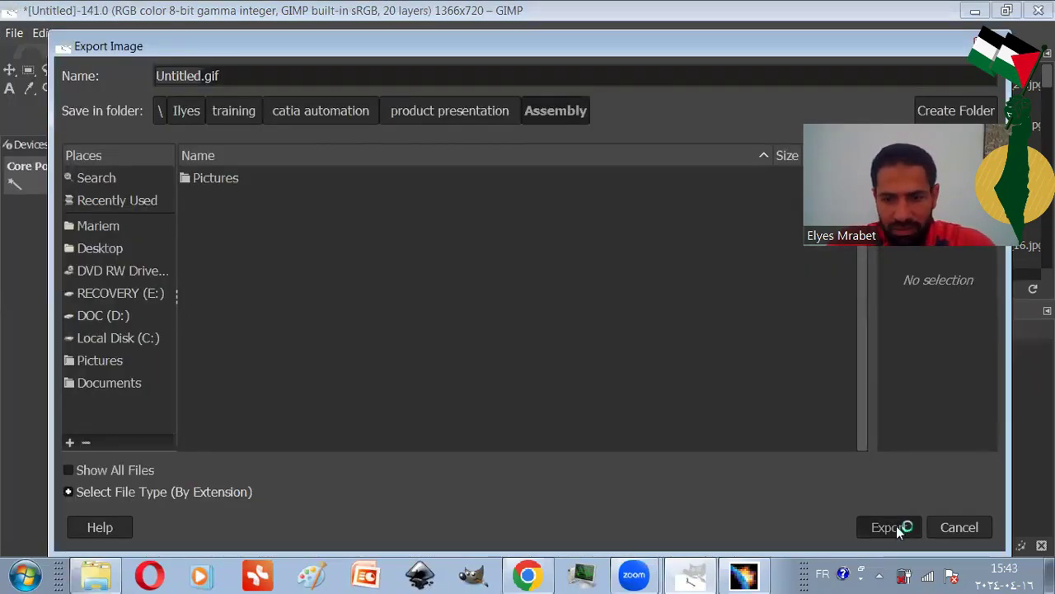
{"action": "left_click", "coordinate": [888, 527]}
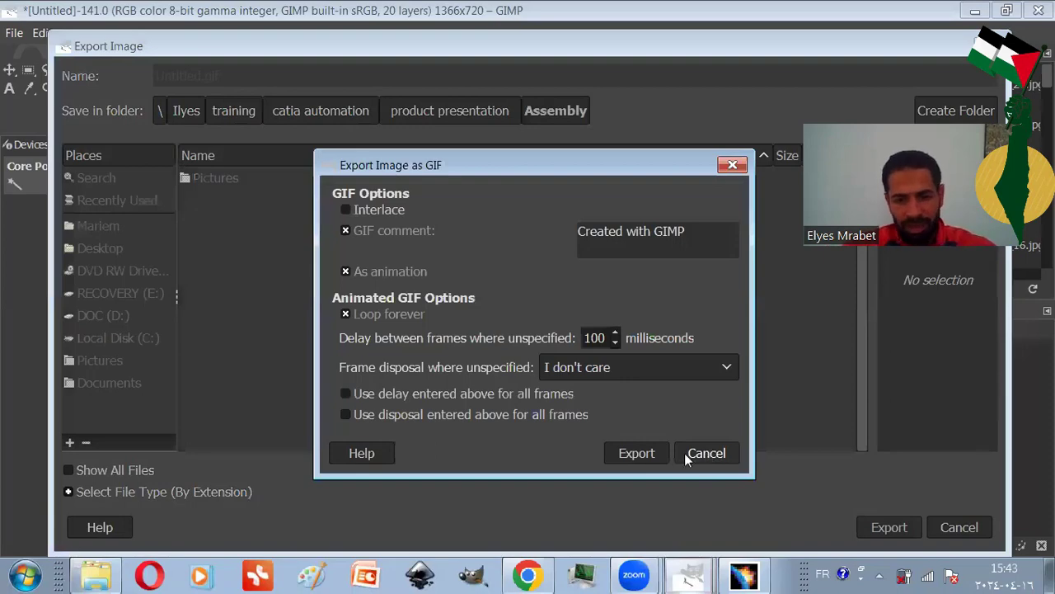
{"action": "left_click", "coordinate": [706, 452]}
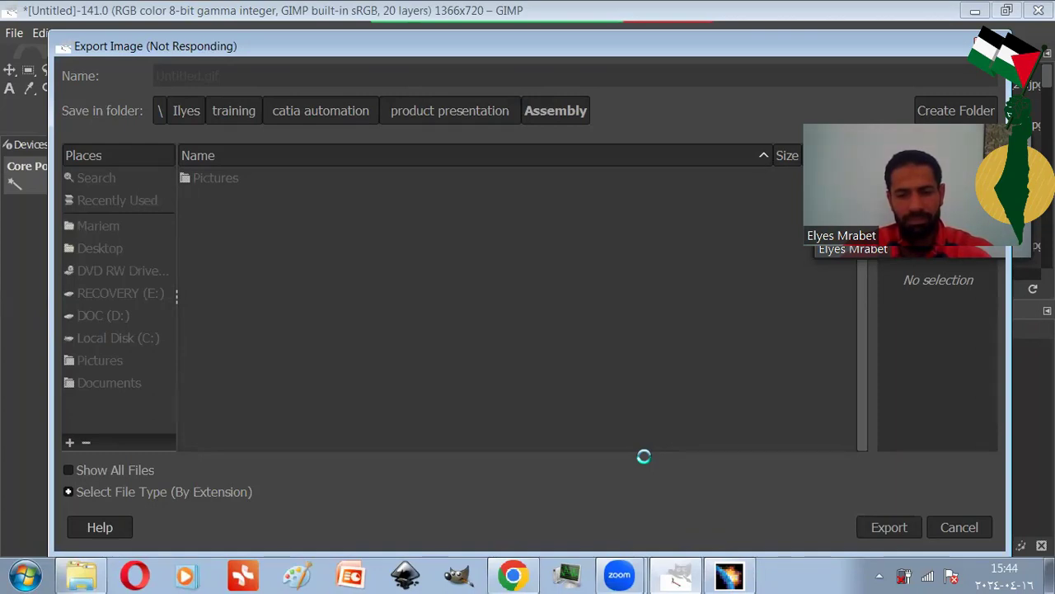
{"action": "left_click", "coordinate": [888, 527]}
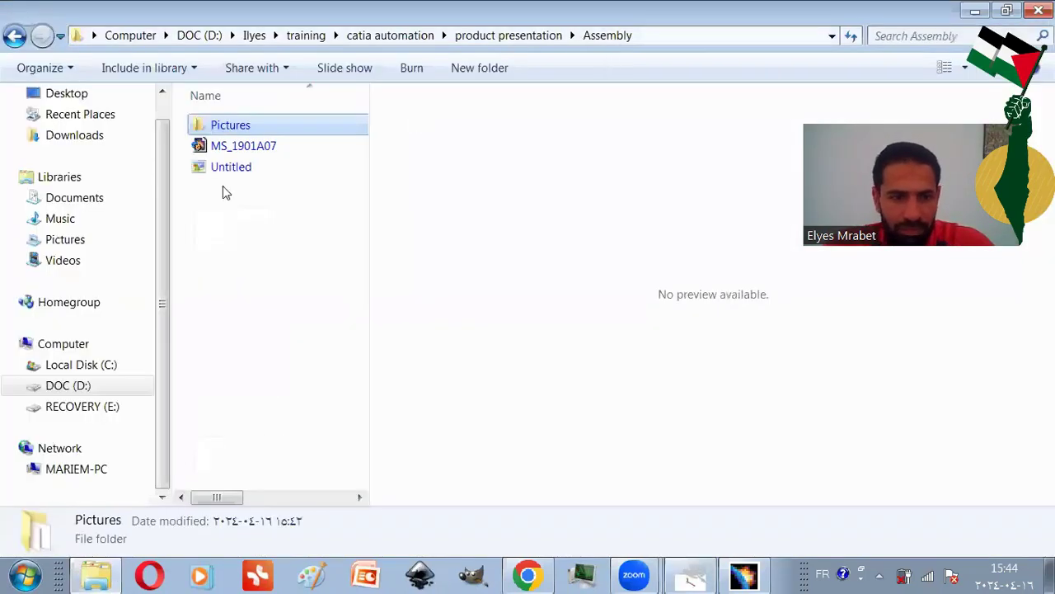
Open Untitled.gif from the Assembly folder in Chrome to watch the rotation.
{"action": "left_click", "coordinate": [231, 166]}
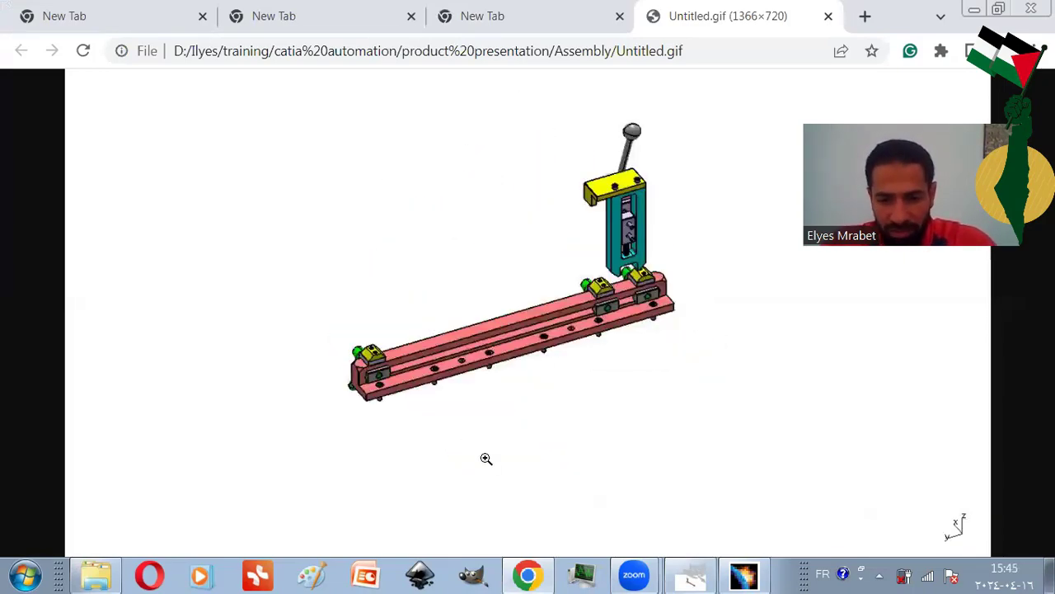
Switch to Module1 in the VBA editor and scroll the CATMain code to End Sub.
{"action": "left_click", "coordinate": [676, 575]}
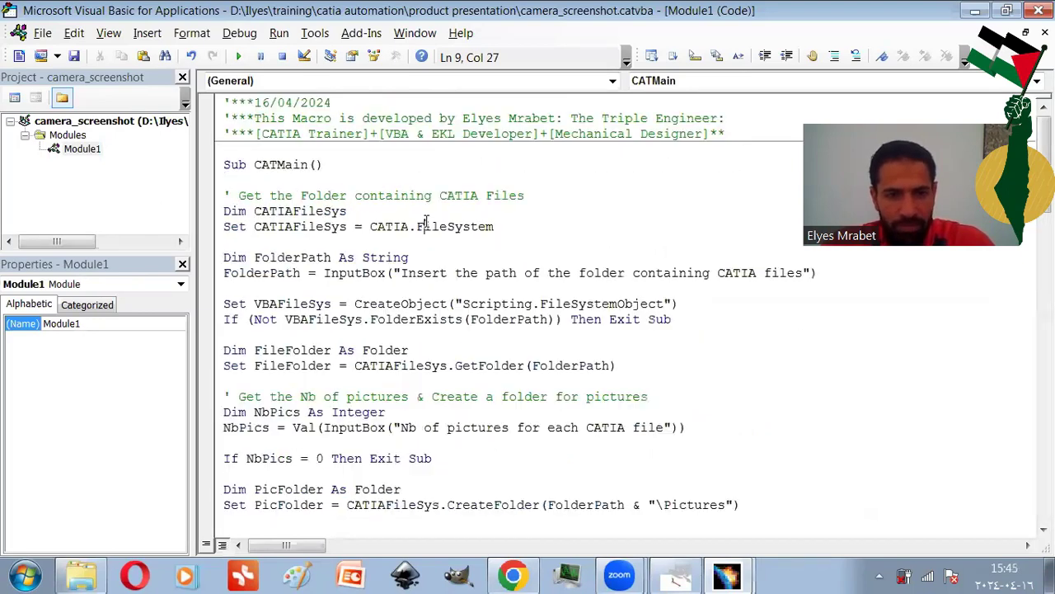
{"action": "scroll", "scroll_direction": "down", "scroll_amount": 3}
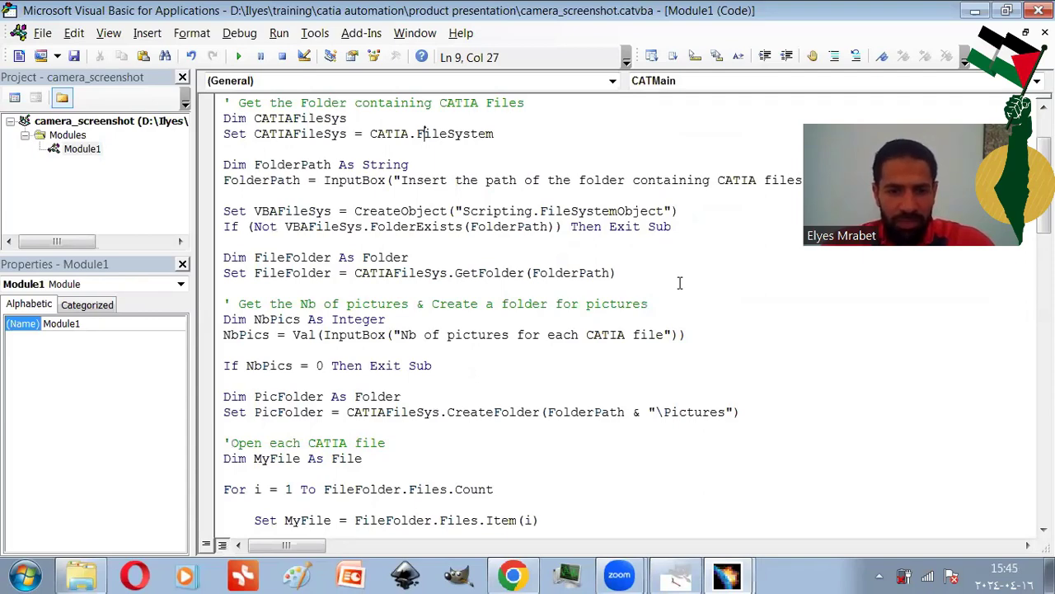
{"action": "scroll", "scroll_direction": "down", "scroll_amount": 3}
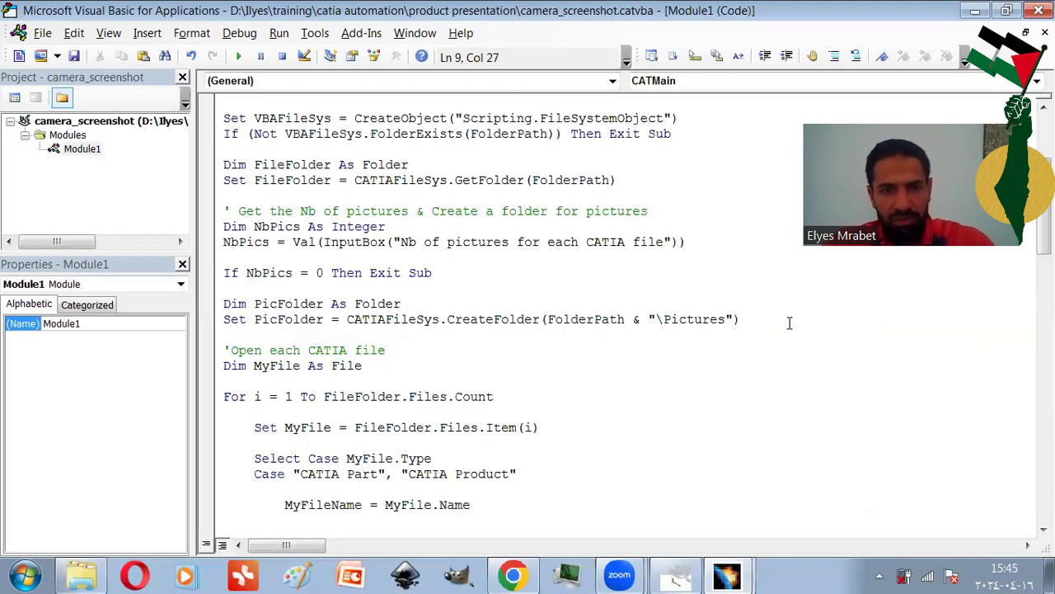
{"action": "scroll", "scroll_direction": "down", "scroll_amount": 3}
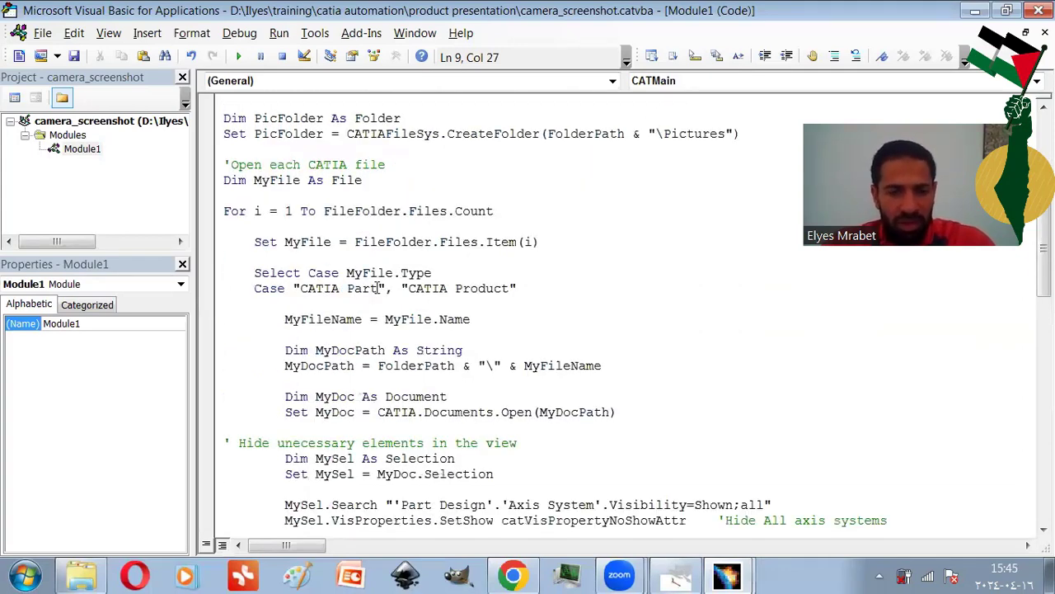
{"action": "scroll", "scroll_direction": "down", "scroll_amount": 3}
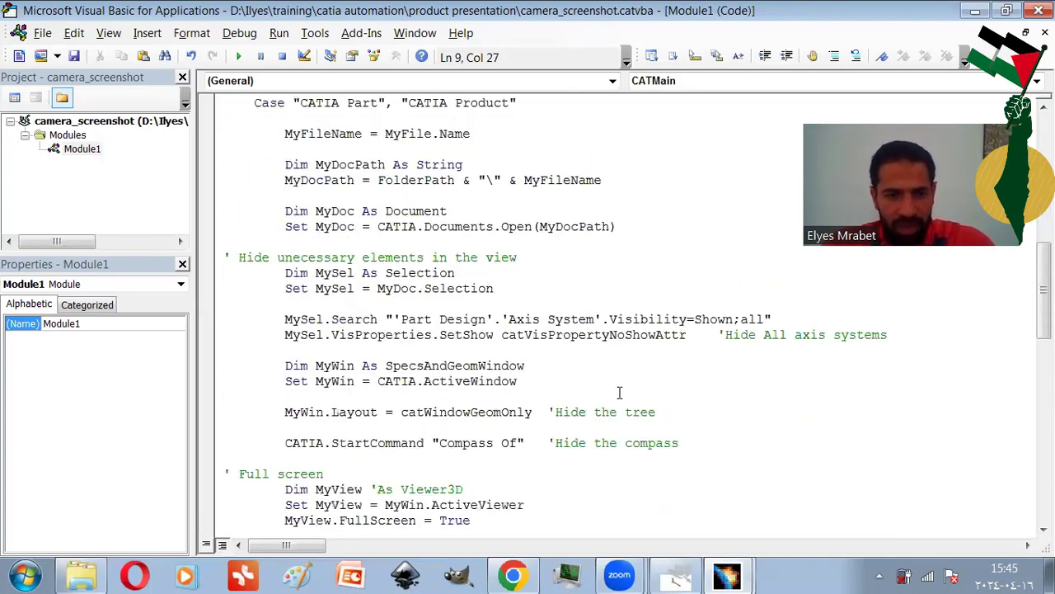
{"action": "mouse_move", "coordinate": [717, 450]}
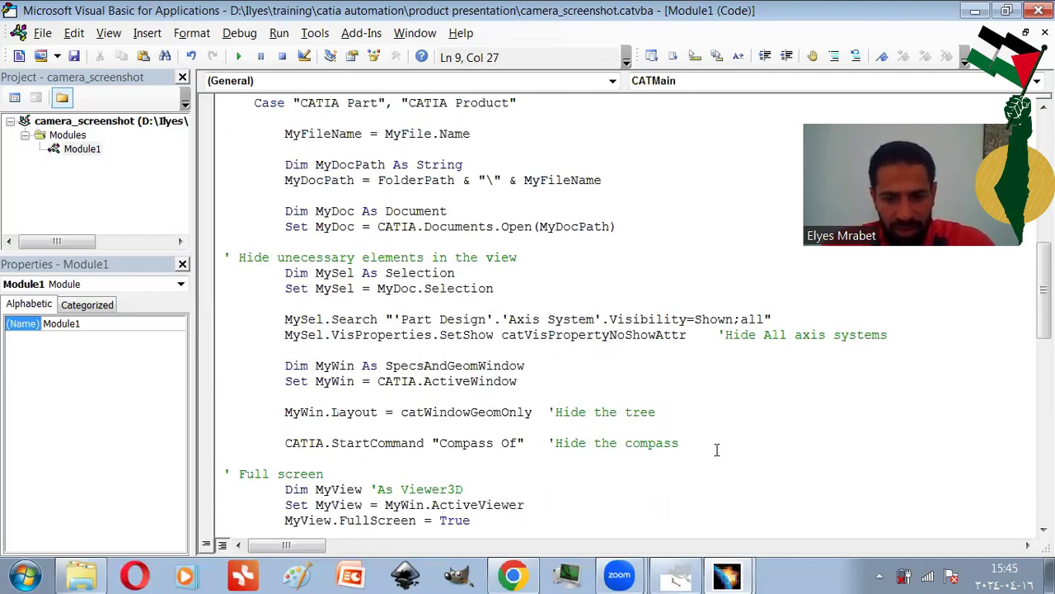
{"action": "scroll", "scroll_direction": "down", "scroll_amount": 3}
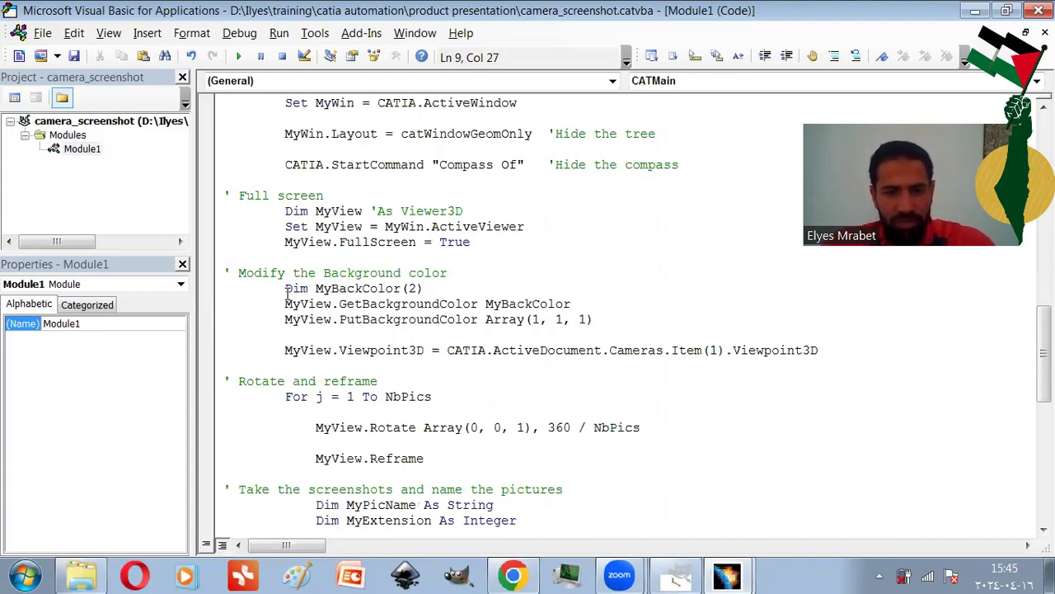
{"action": "scroll", "scroll_direction": "down", "scroll_amount": 3}
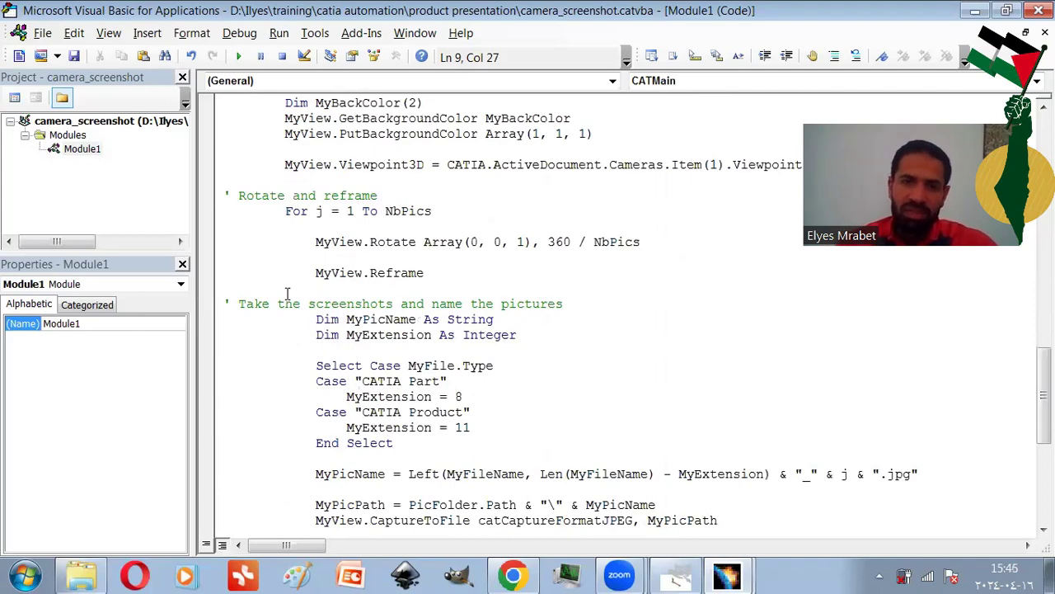
{"action": "scroll", "scroll_direction": "down", "scroll_amount": 3}
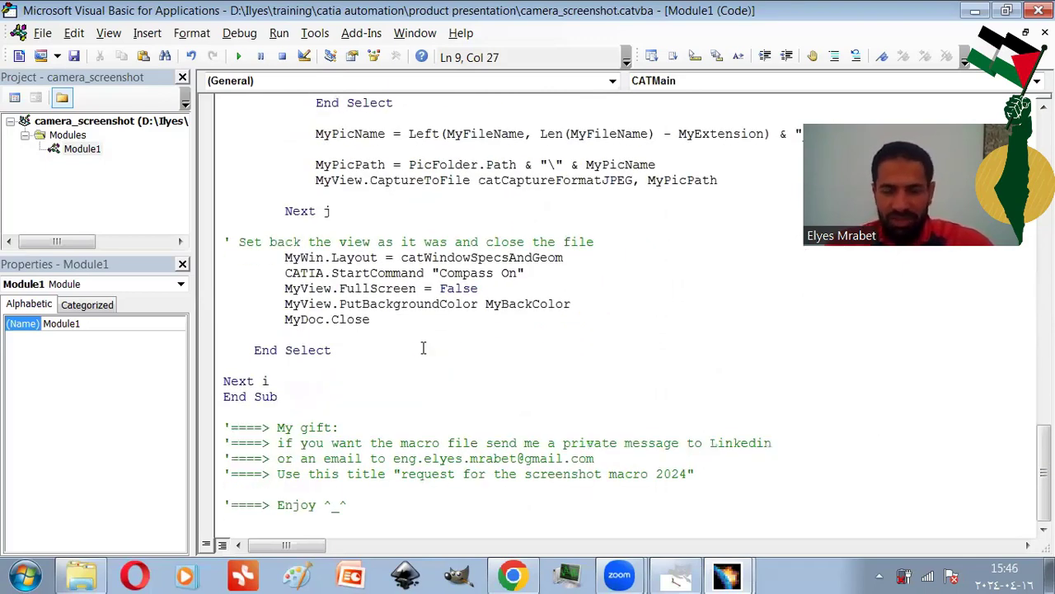
{"action": "mouse_move", "coordinate": [711, 470]}
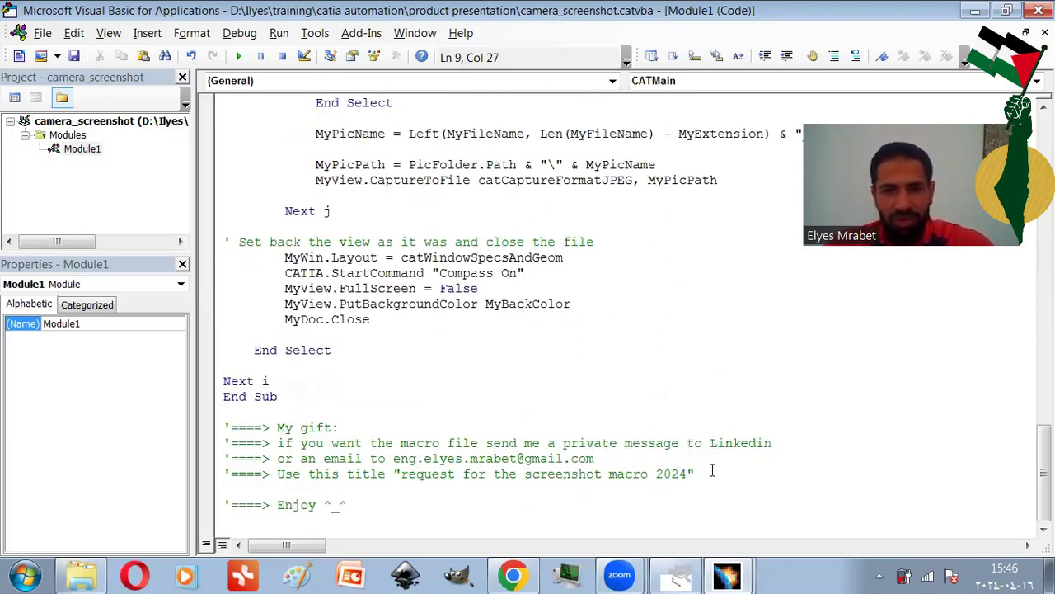